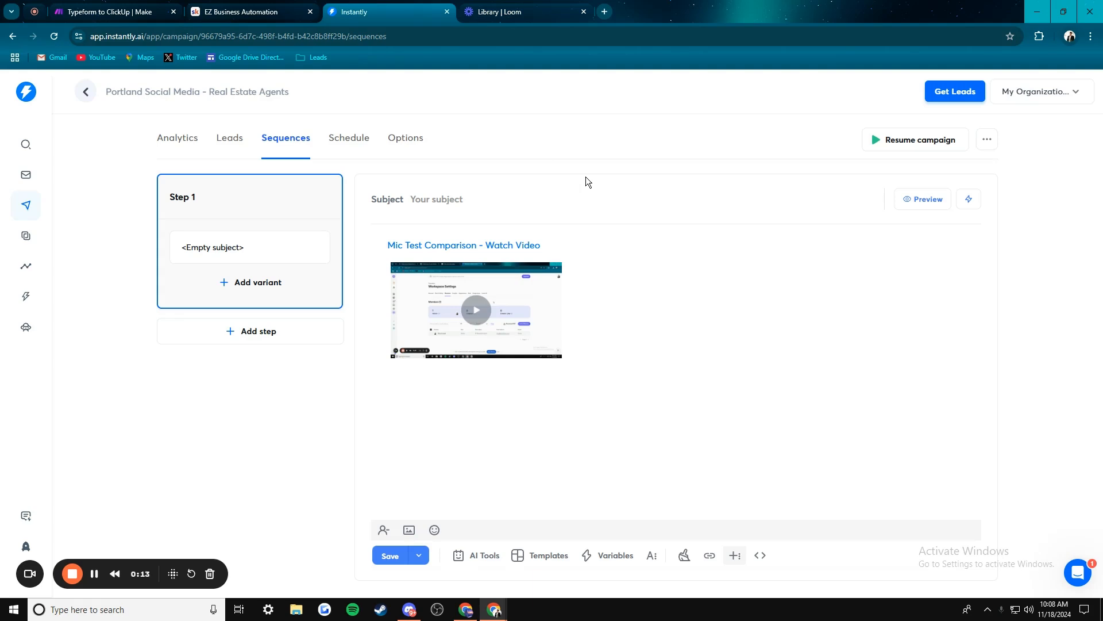
pyautogui.moveTo(607, 344)
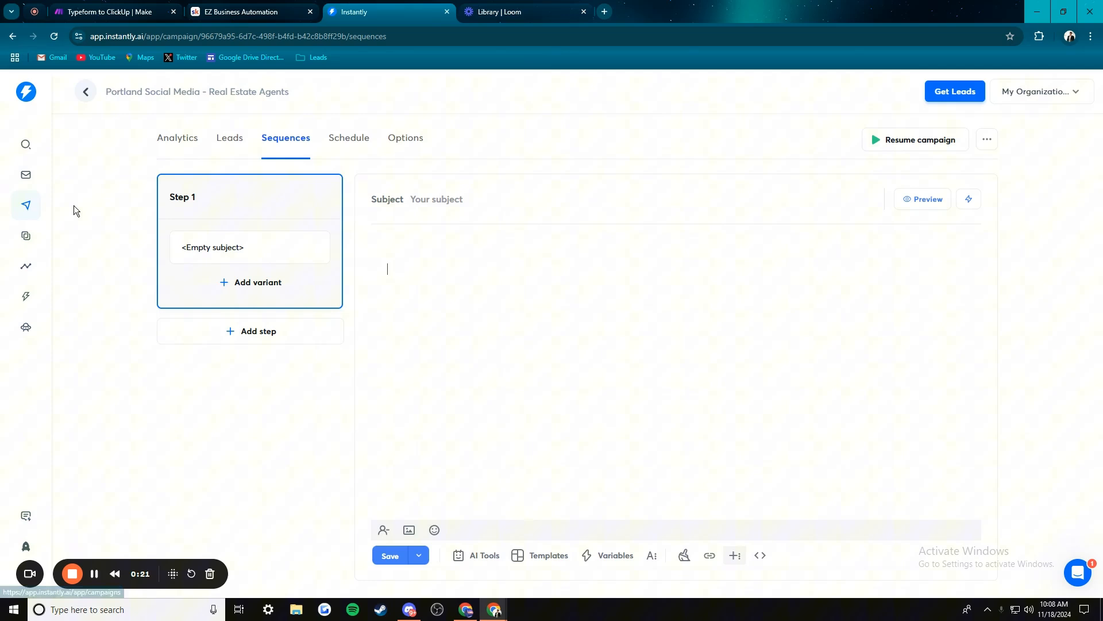
pyautogui.click(84, 92)
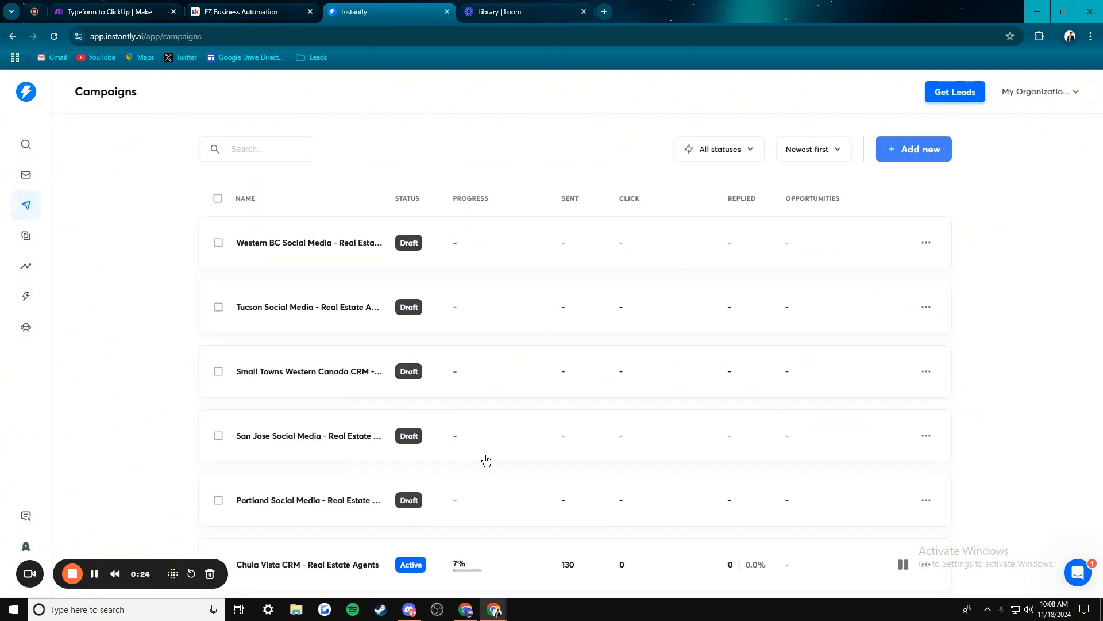
pyautogui.click(308, 500)
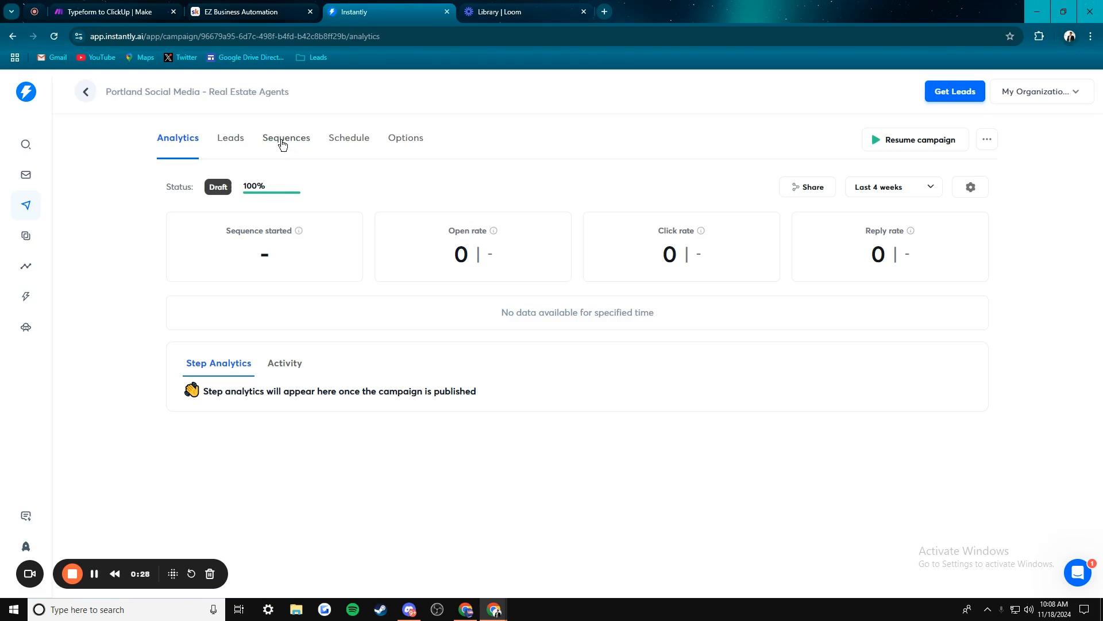
pyautogui.click(286, 138)
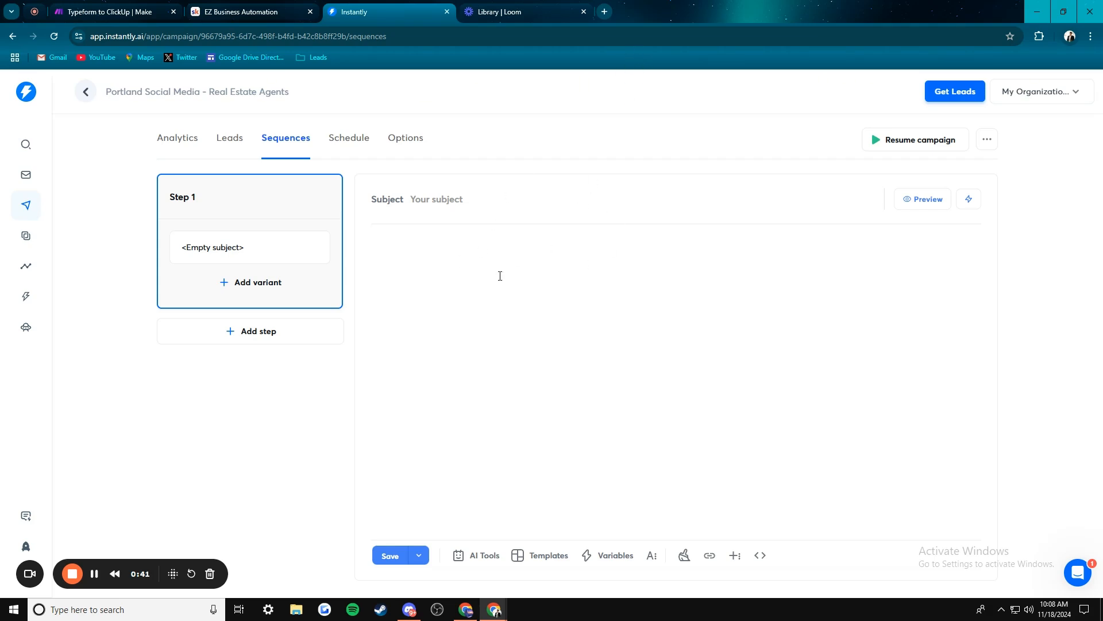
# Bring up the Share > Embed options for Loom's Mic Test Comparison video to copy its thumbnail code.
pyautogui.click(524, 11)
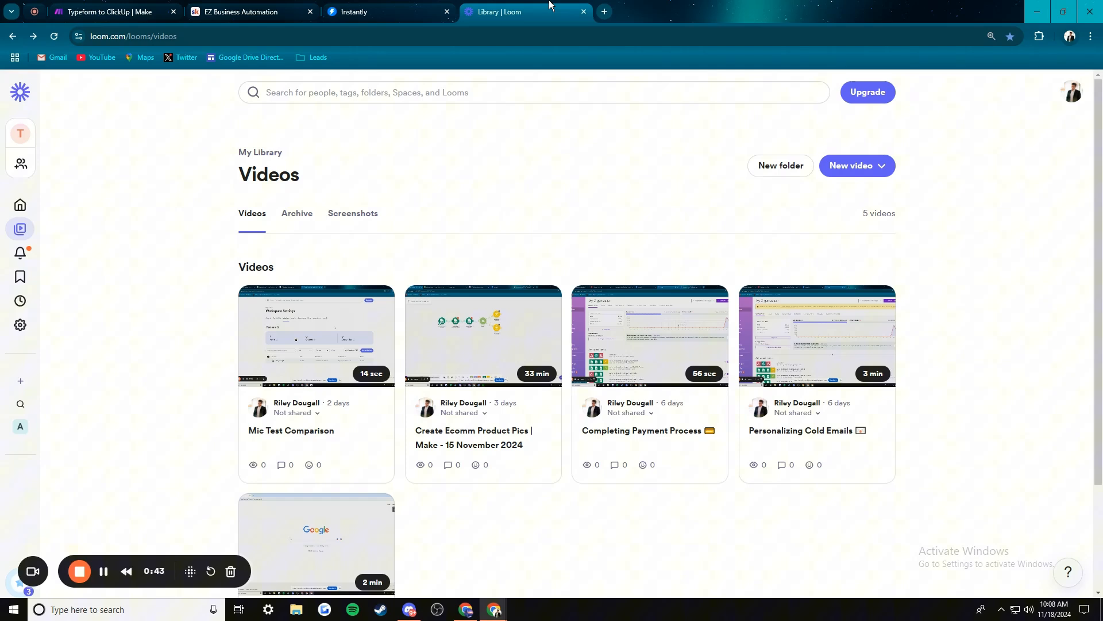
pyautogui.moveTo(411, 246)
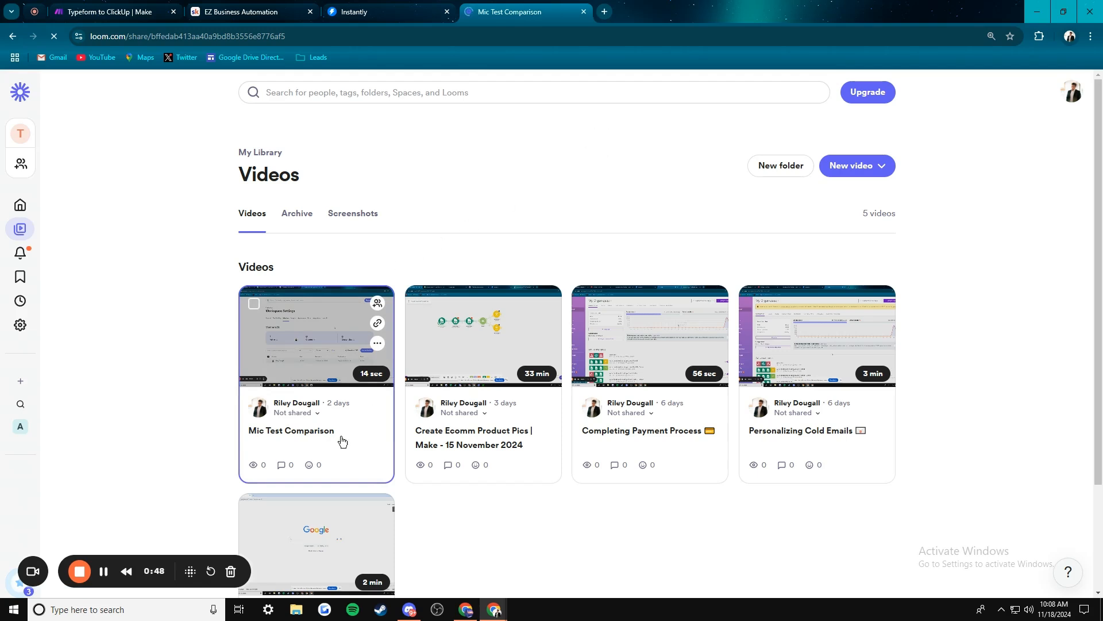
pyautogui.click(316, 336)
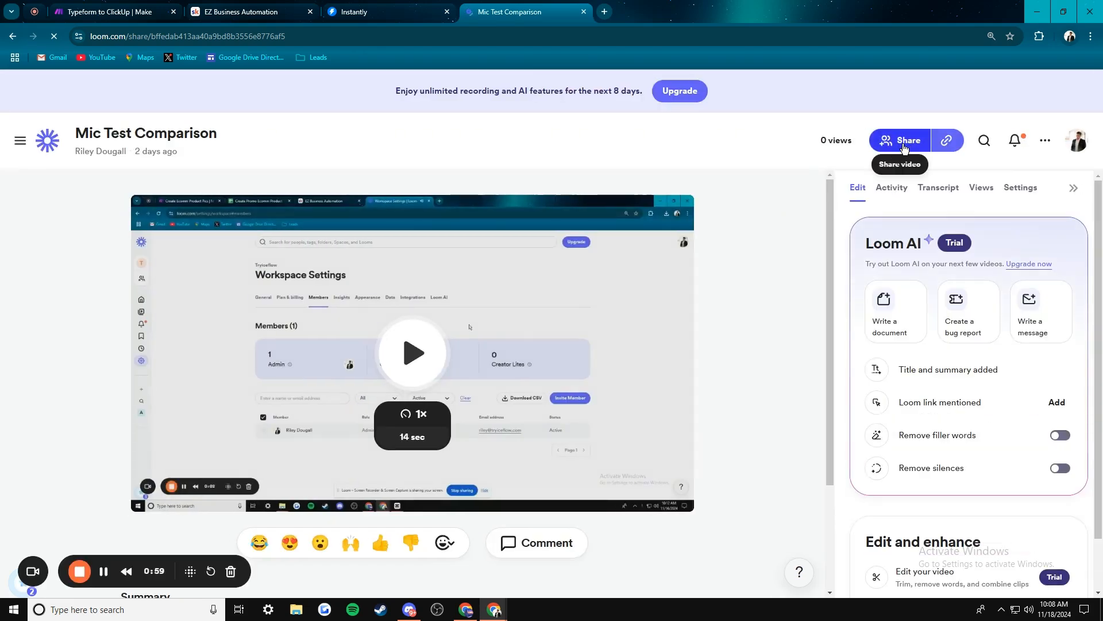
pyautogui.click(903, 140)
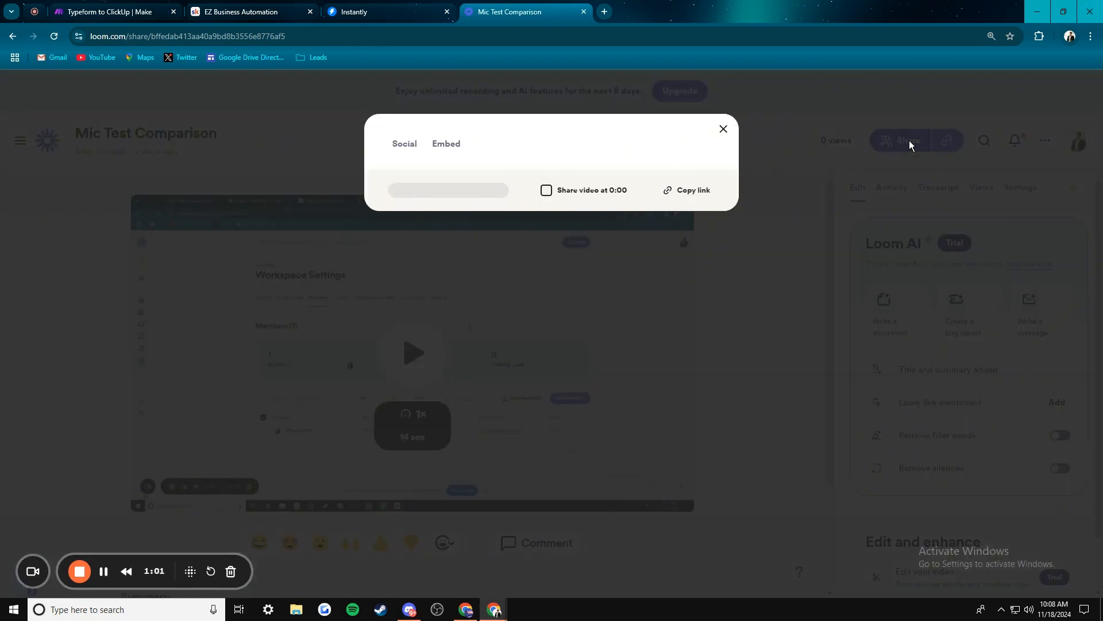
pyautogui.click(403, 144)
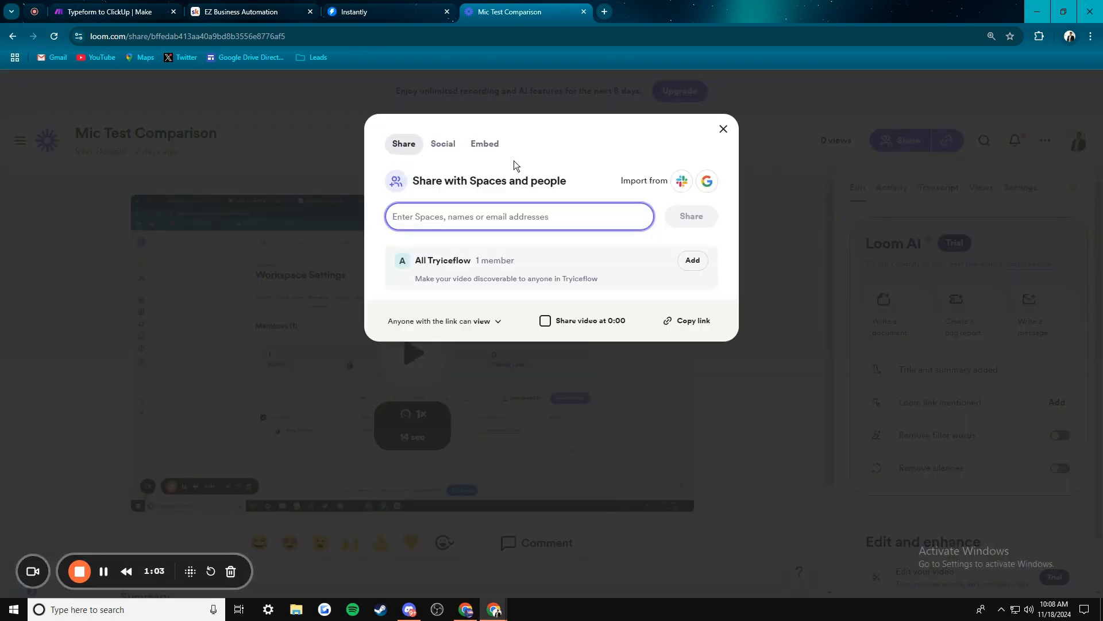
pyautogui.click(607, 143)
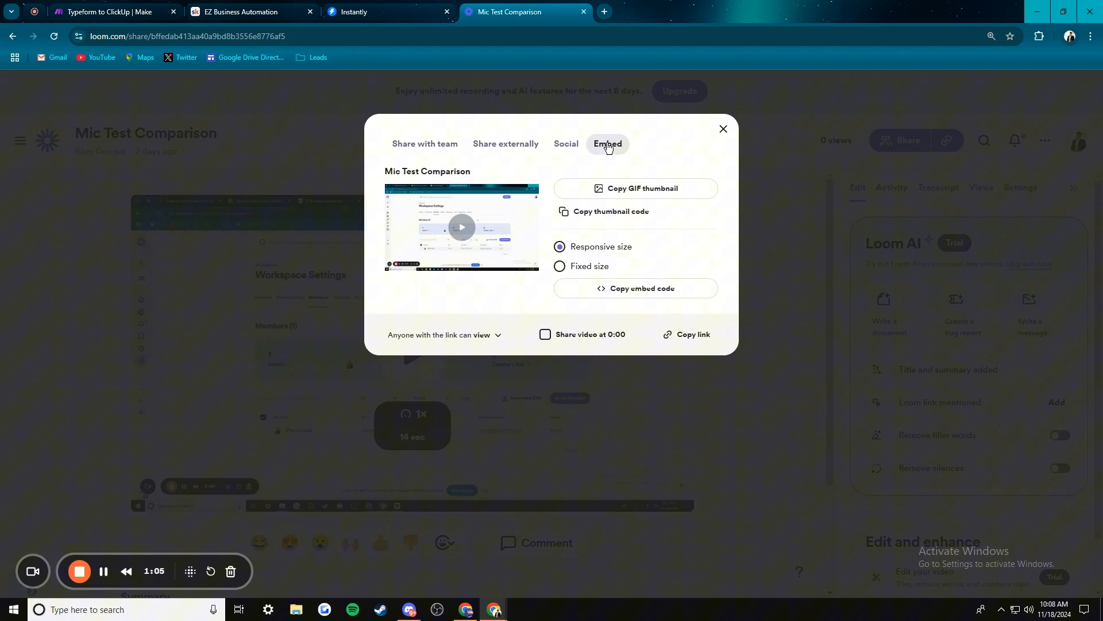
pyautogui.moveTo(610, 212)
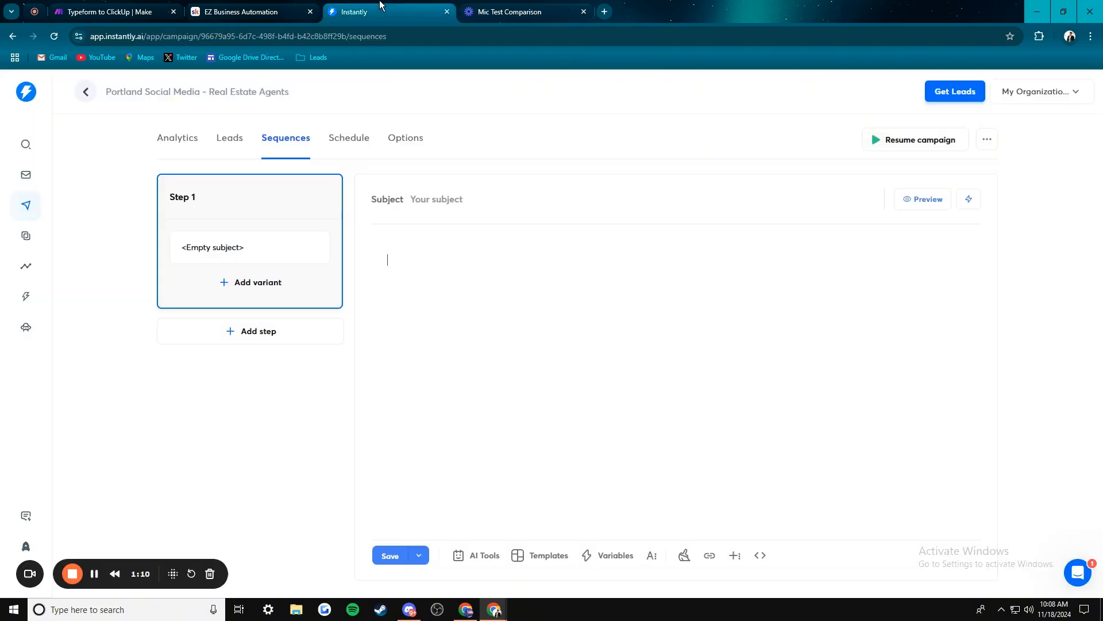
pyautogui.moveTo(432, 370)
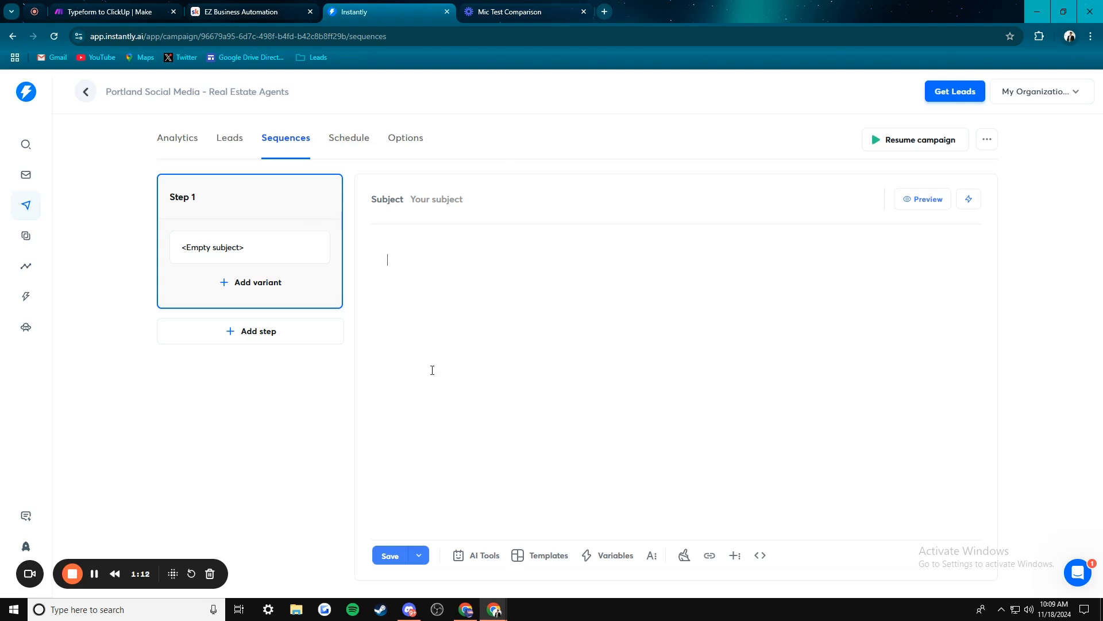
pyautogui.moveTo(759, 555)
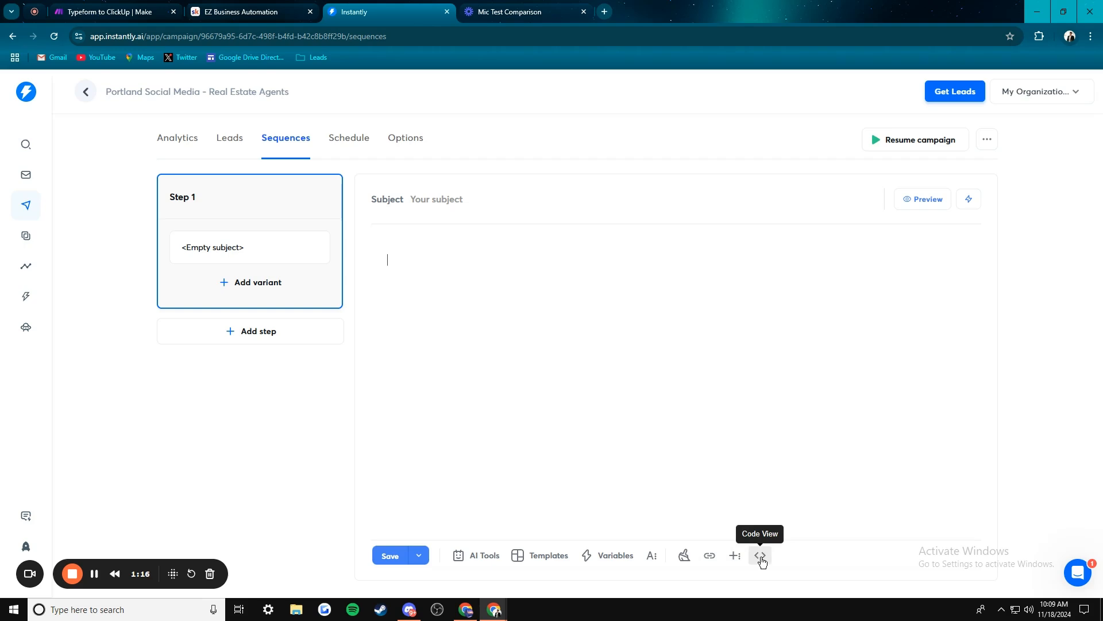
# Paste the Loom thumbnail <div> code into the Step 1 email via Code View and return to the rendered view.
pyautogui.click(760, 555)
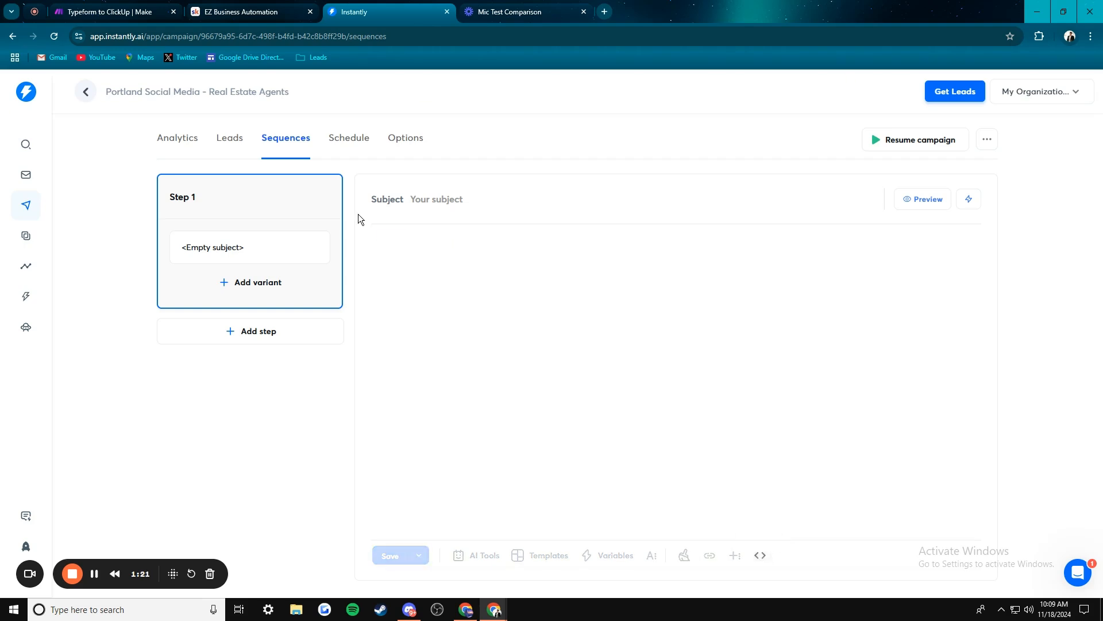
pyautogui.moveTo(1029, 381)
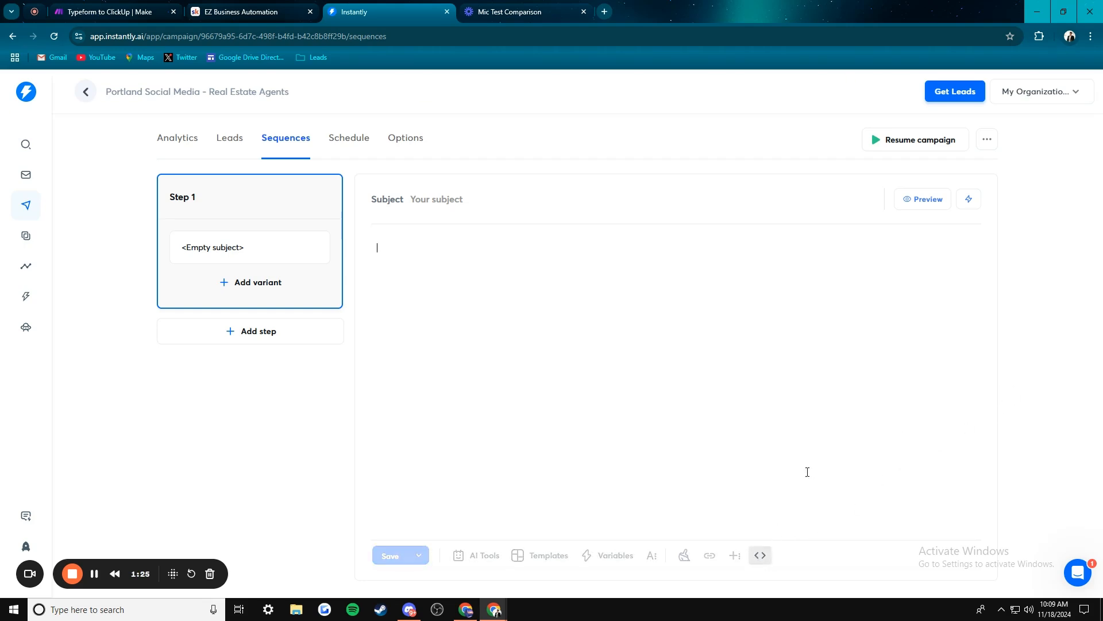
pyautogui.write('<div>')
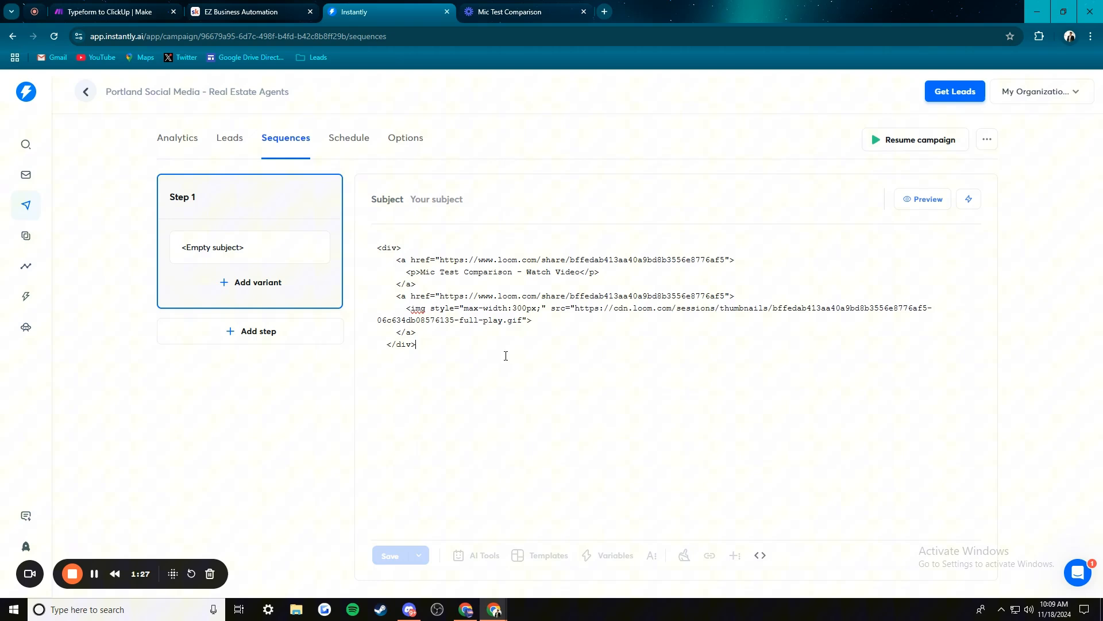
pyautogui.moveTo(760, 555)
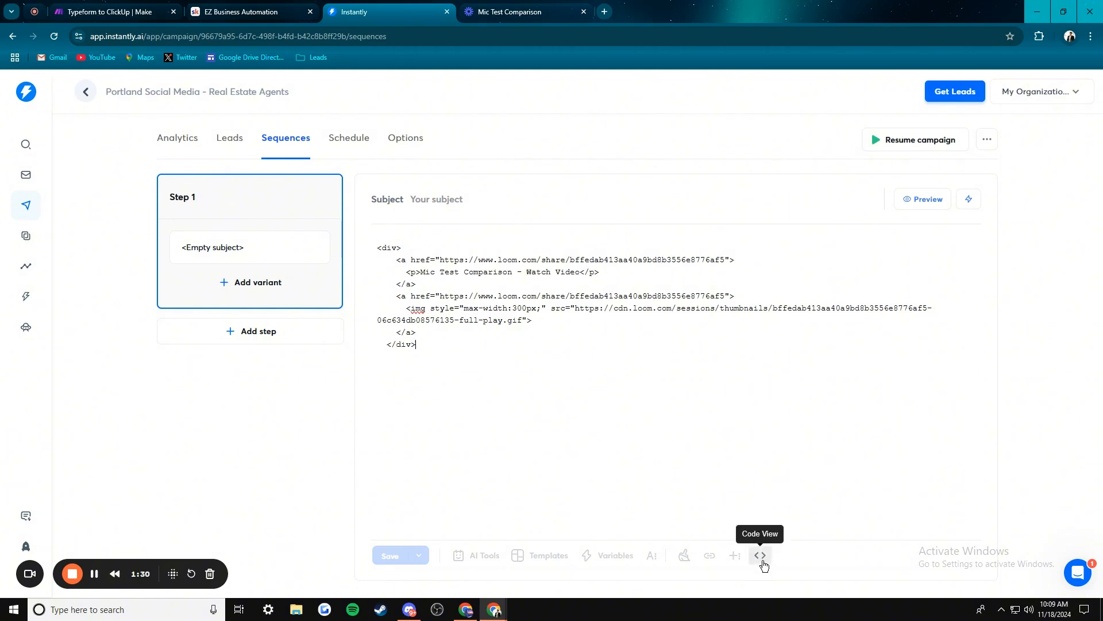
pyautogui.click(760, 555)
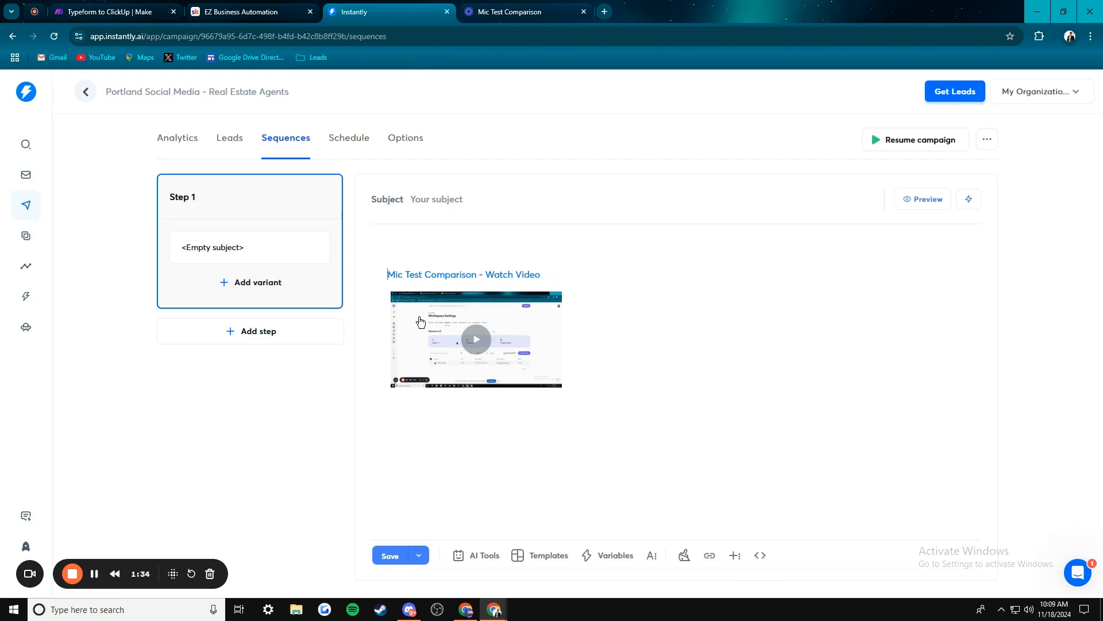
# Add the greeting "Hi there customer, take a look at this video!" above the video link.
pyautogui.write('Hi there')
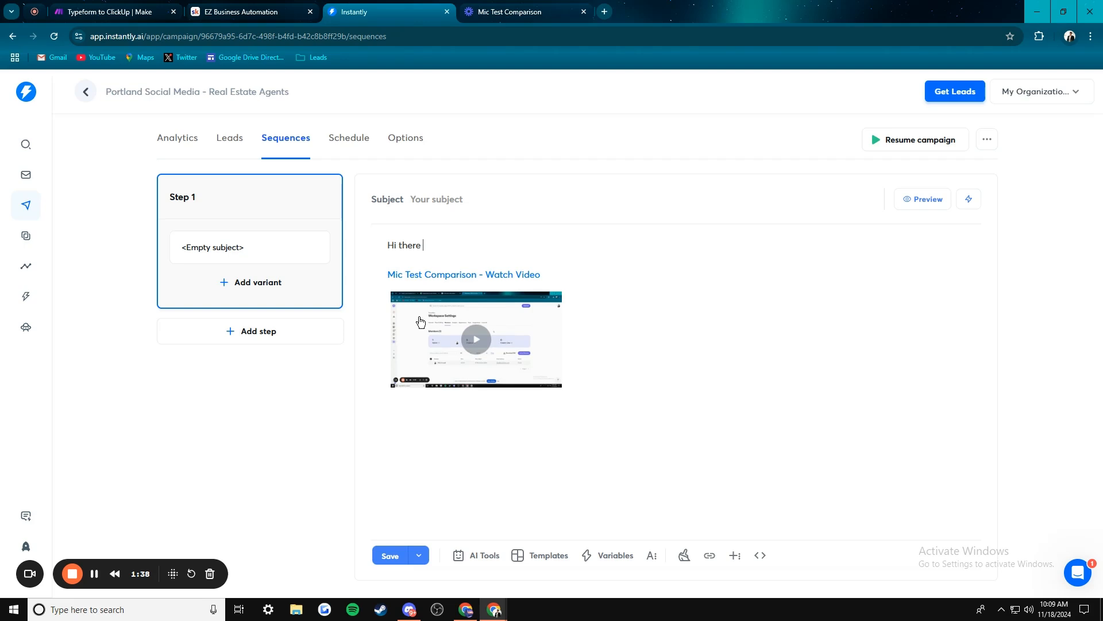
pyautogui.write('customer')
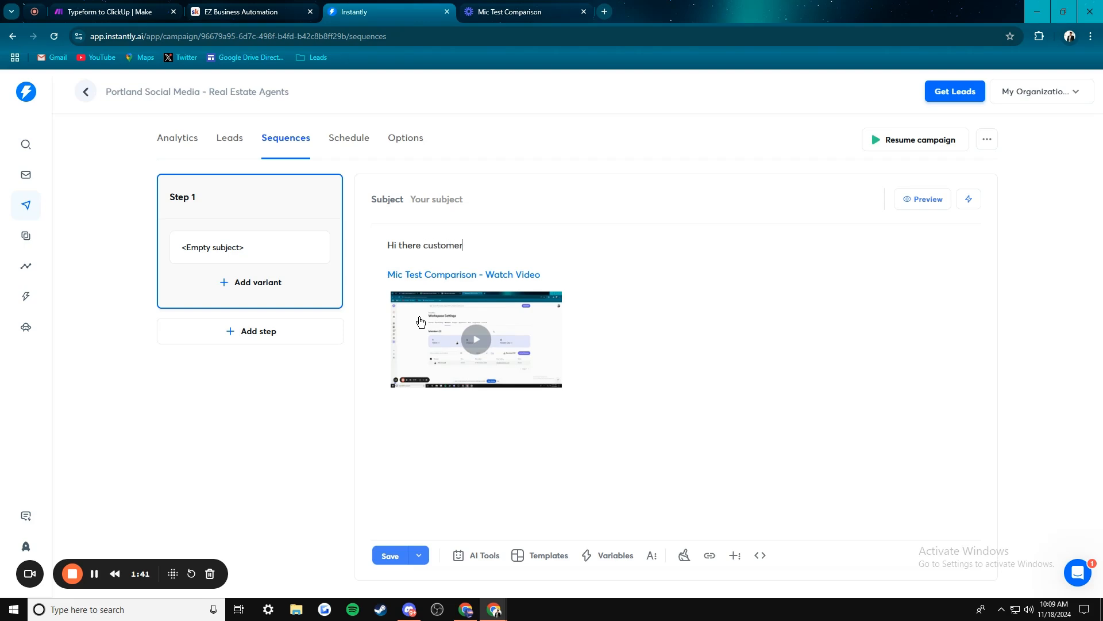
pyautogui.write(', thake a look at th')
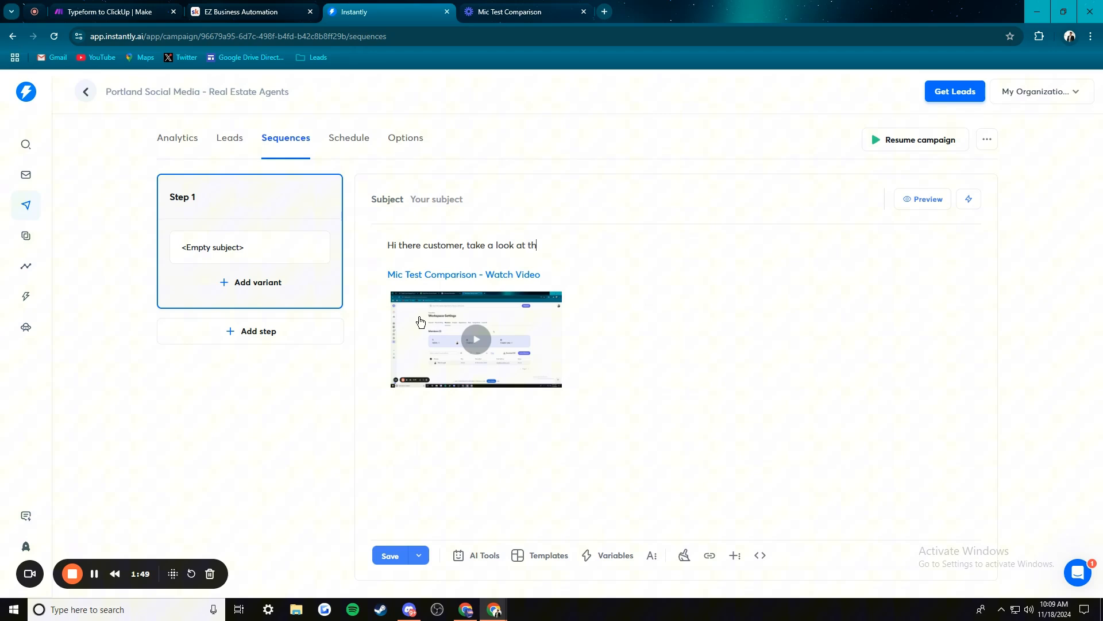
pyautogui.write('is video!')
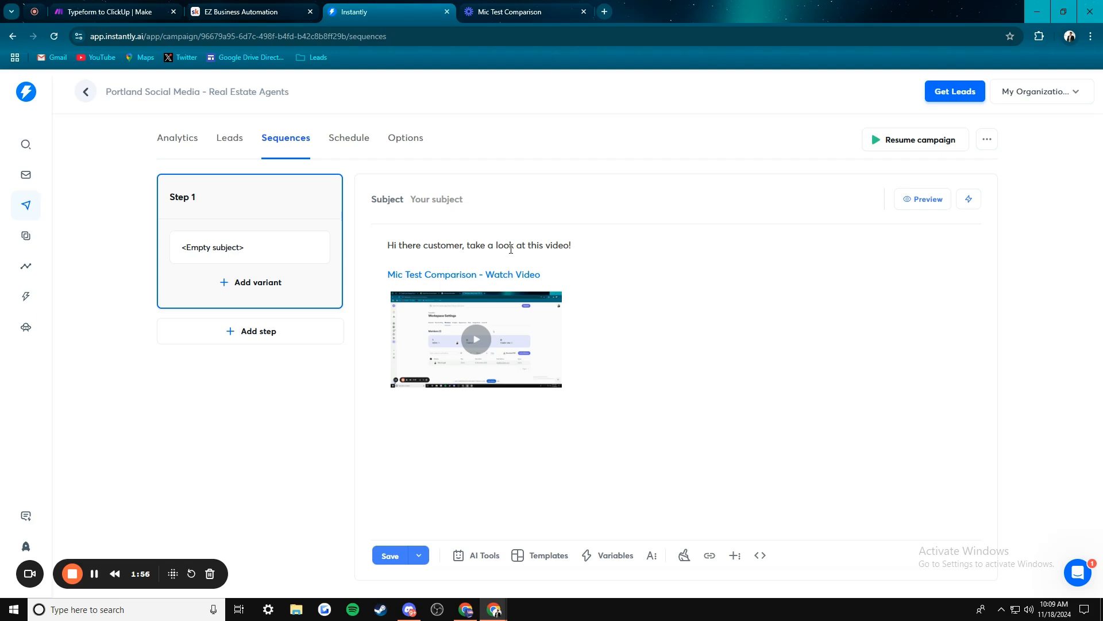
pyautogui.click(572, 245)
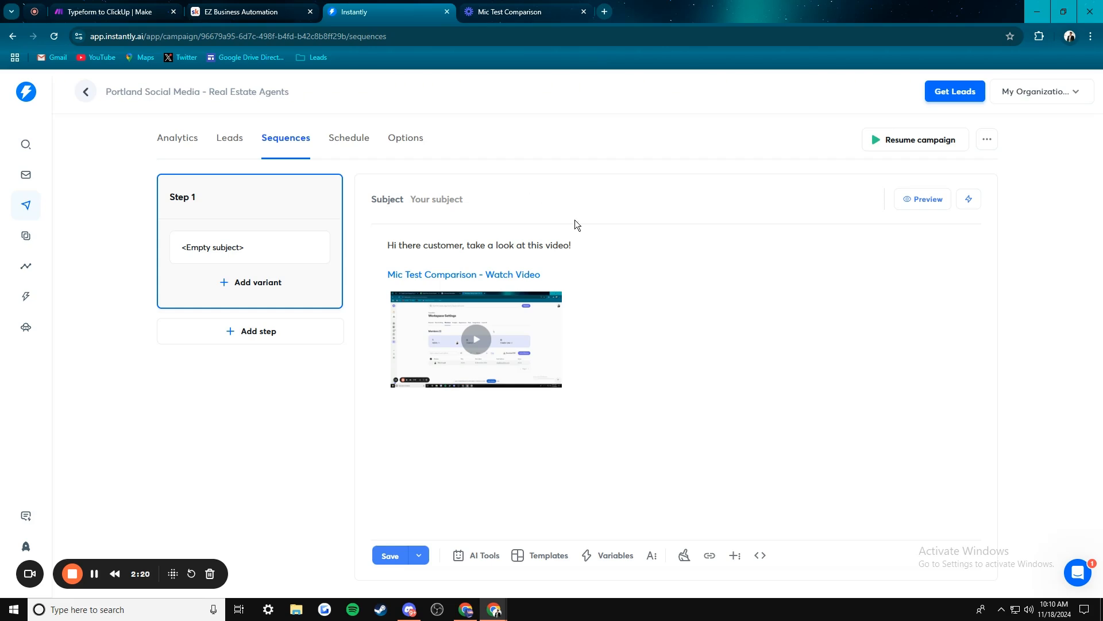
pyautogui.moveTo(614, 289)
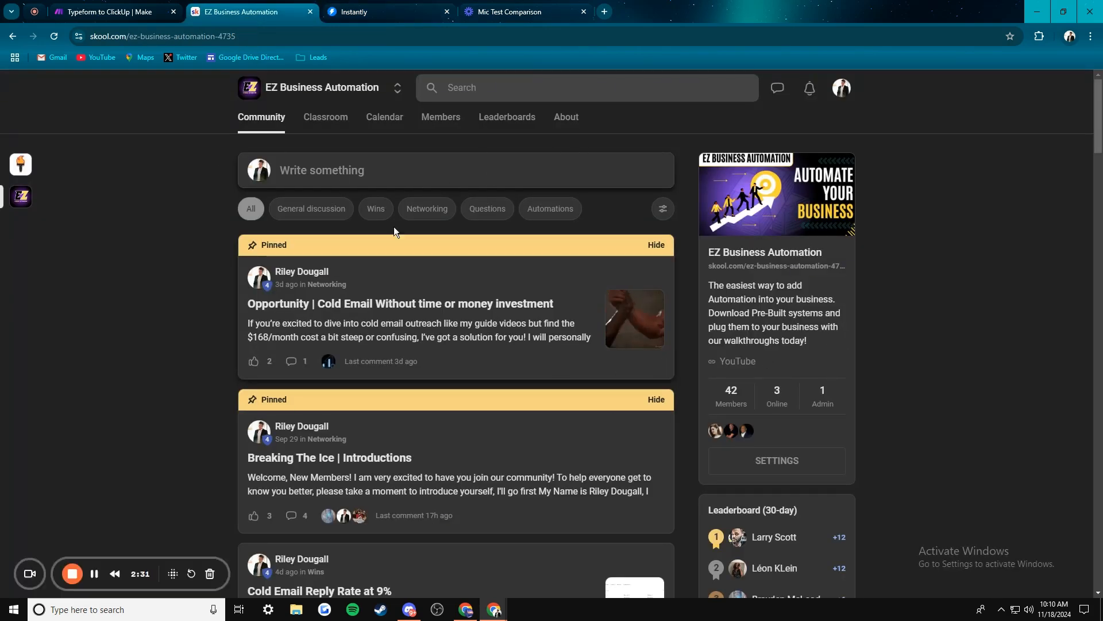
# Show the EZ Business Automation Classroom course list in Skool.
pyautogui.click(326, 117)
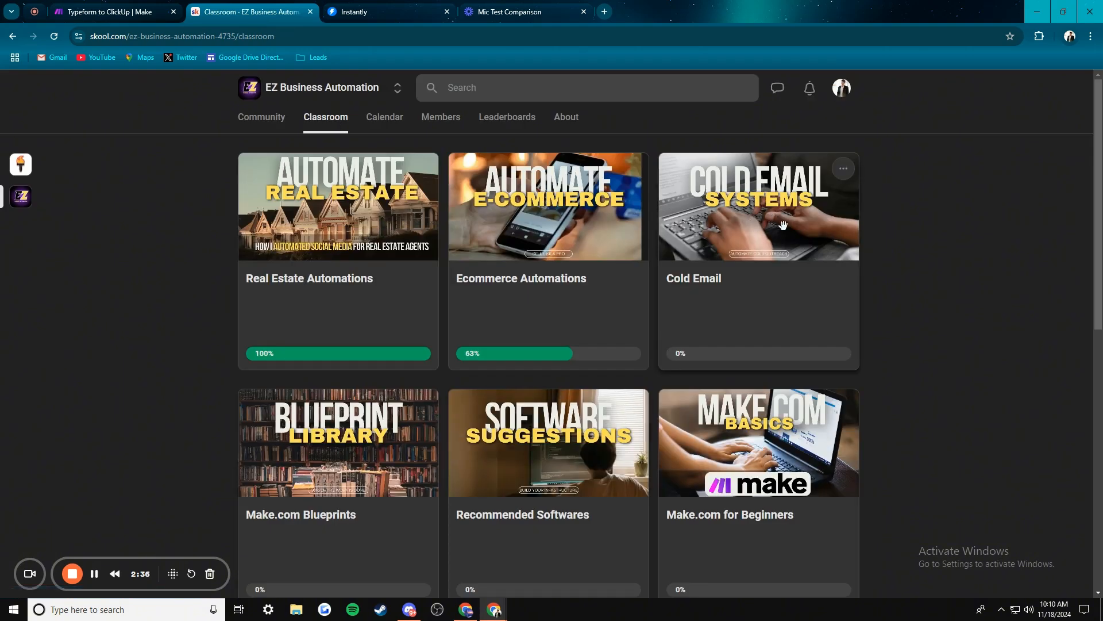
pyautogui.moveTo(776, 227)
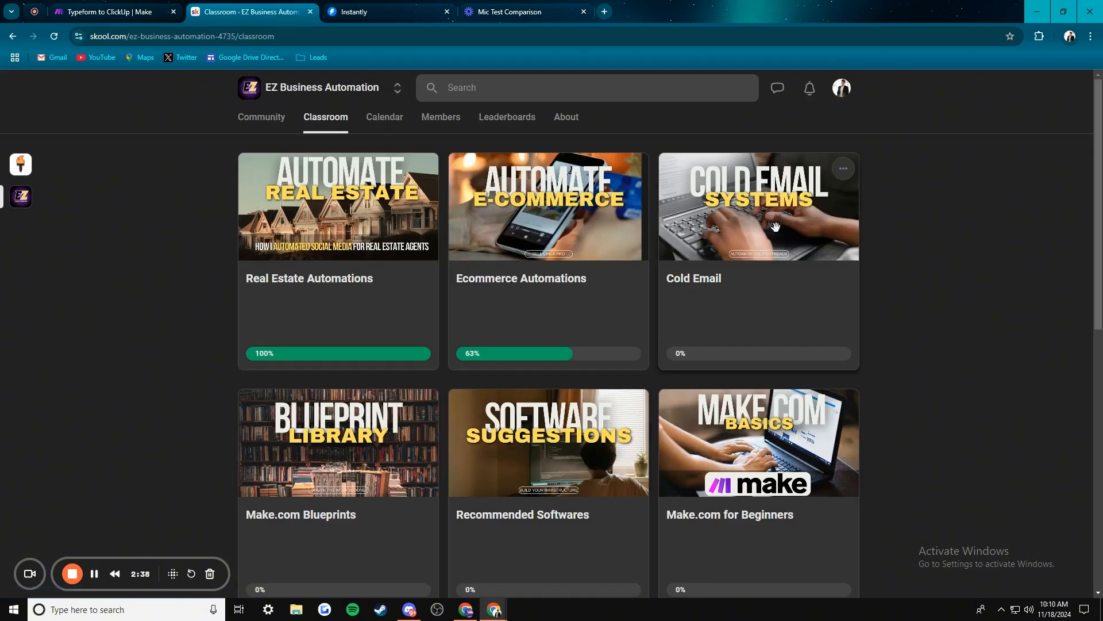